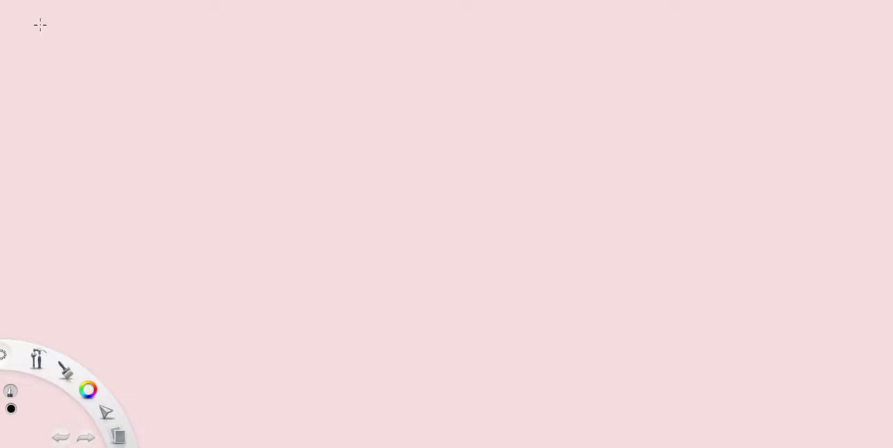
mouse_move(43, 20)
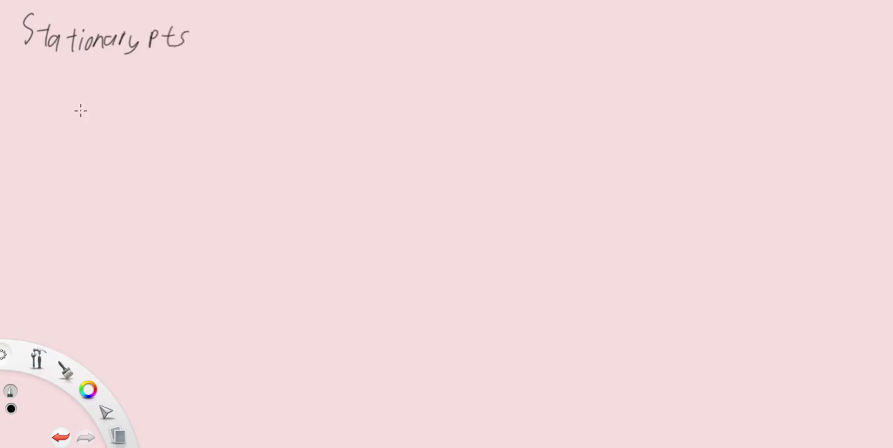
- Handwrite the heading 'Stationary pts' with numbered entries 'max' and 'min' beneath it
drag(39, 98, 104, 98)
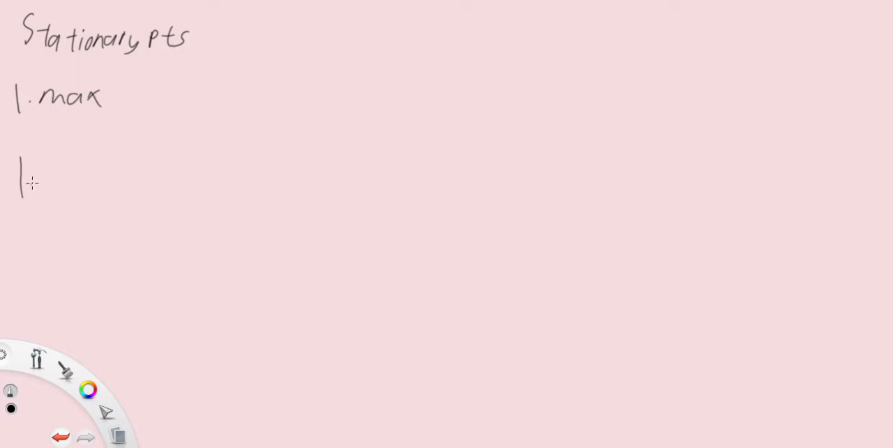
text(min)
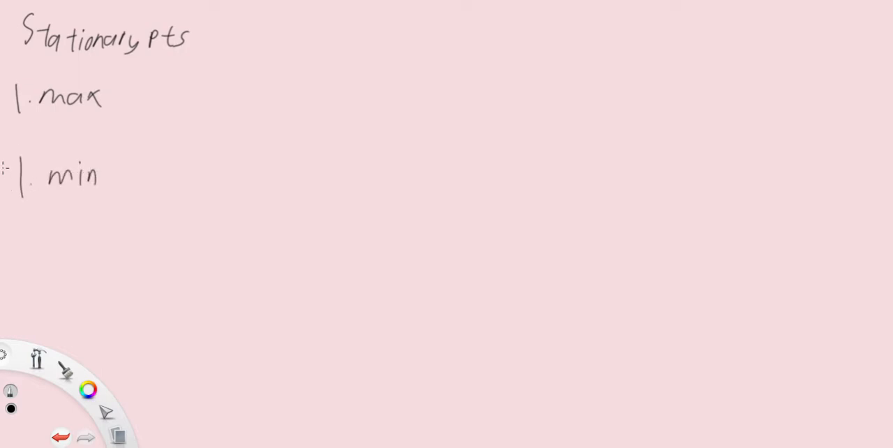
- Renumber min as 2, add '3. inflexion', and sketch cap, cup and S-shaped curves beside them
drag(21, 156, 28, 199)
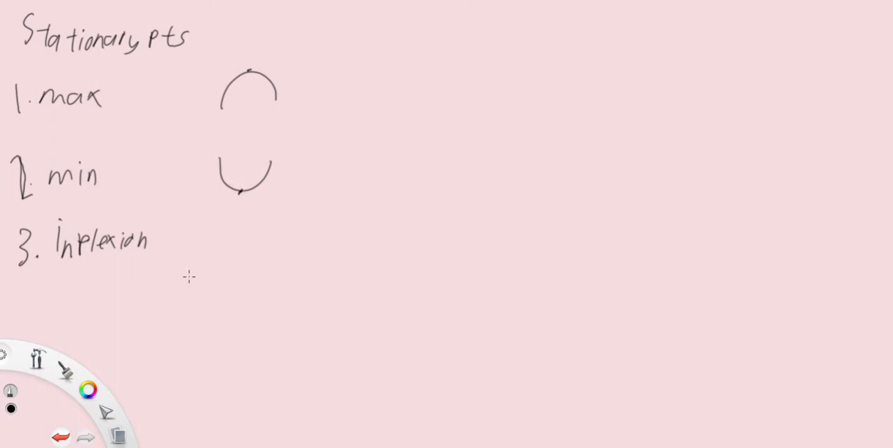
mouse_move(188, 307)
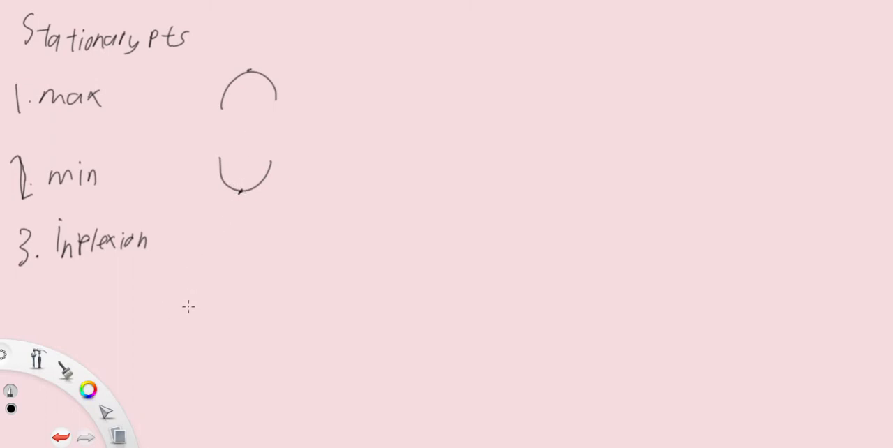
mouse_move(188, 299)
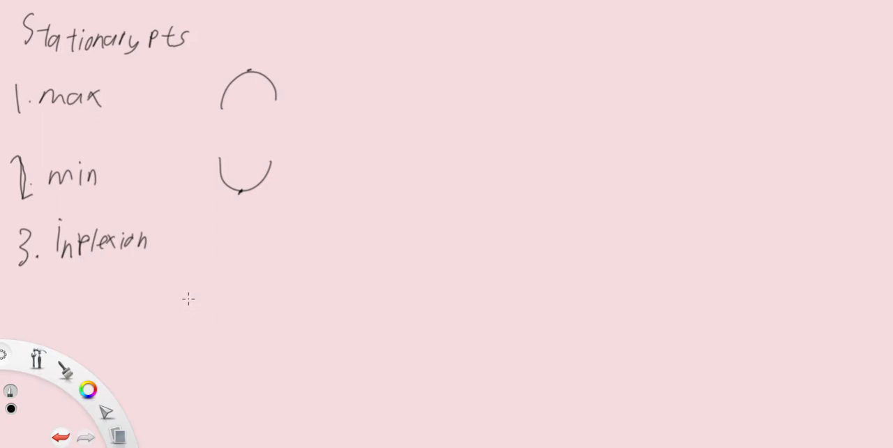
drag(170, 296, 248, 221)
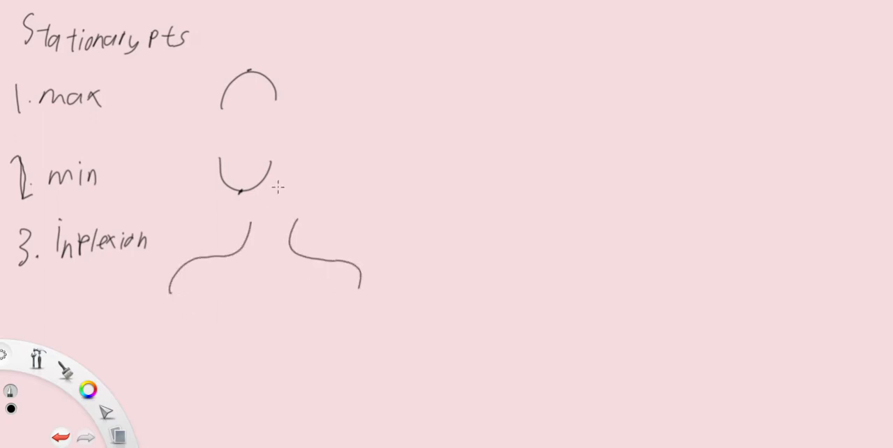
mouse_move(402, 96)
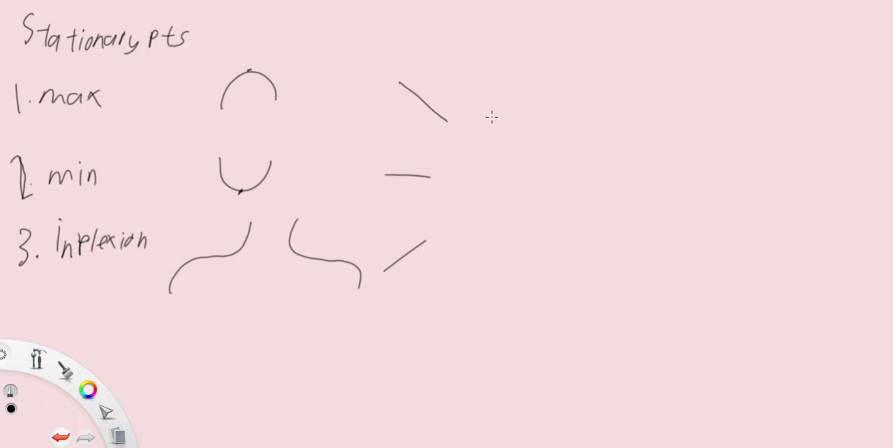
mouse_move(499, 109)
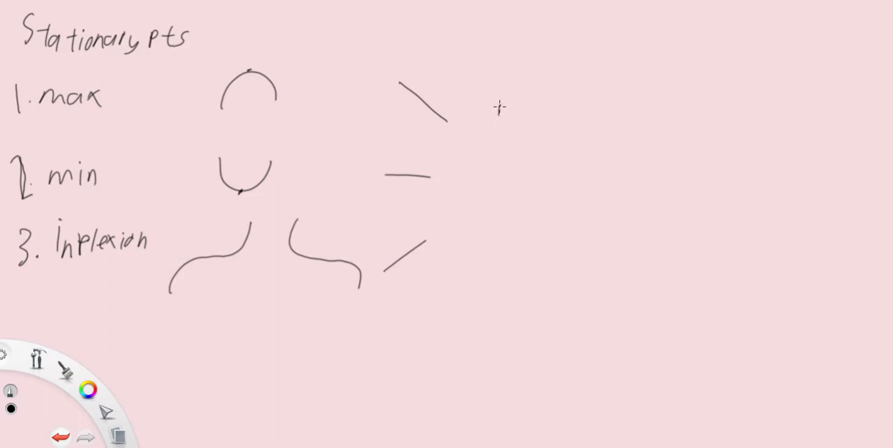
- Handwrite dy/dx = 0 beside the slanted strokes
drag(488, 118, 502, 195)
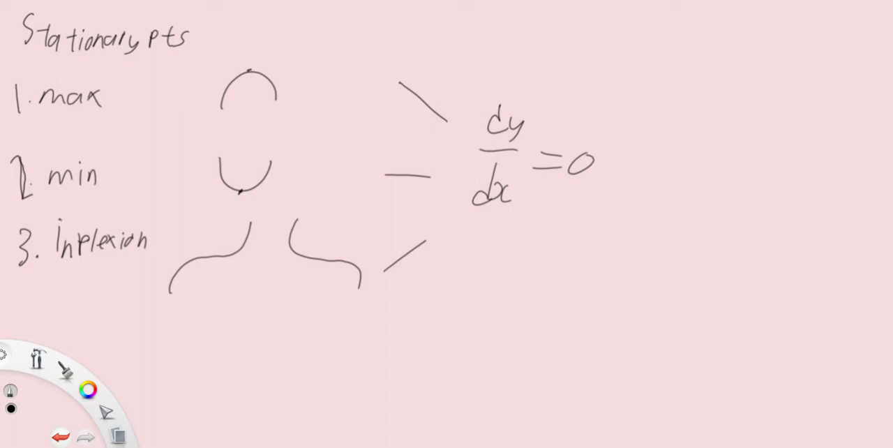
mouse_move(160, 72)
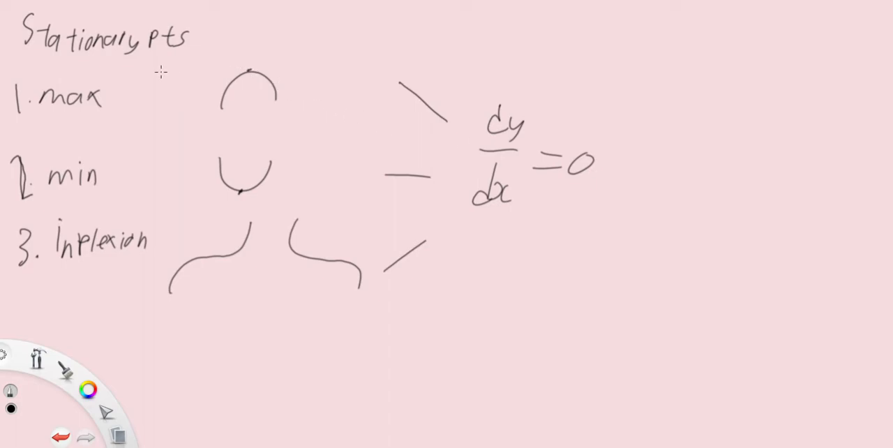
mouse_move(187, 73)
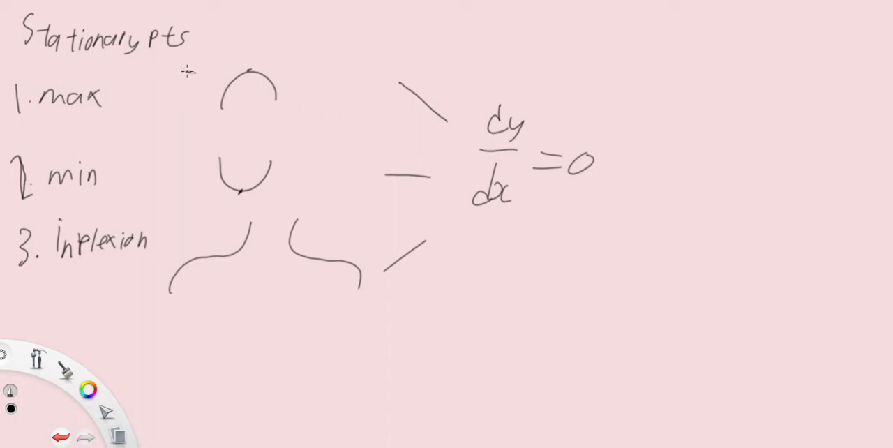
- Draw horizontal tangents on each curve labelled y = k and underline max and min
drag(184, 69, 293, 68)
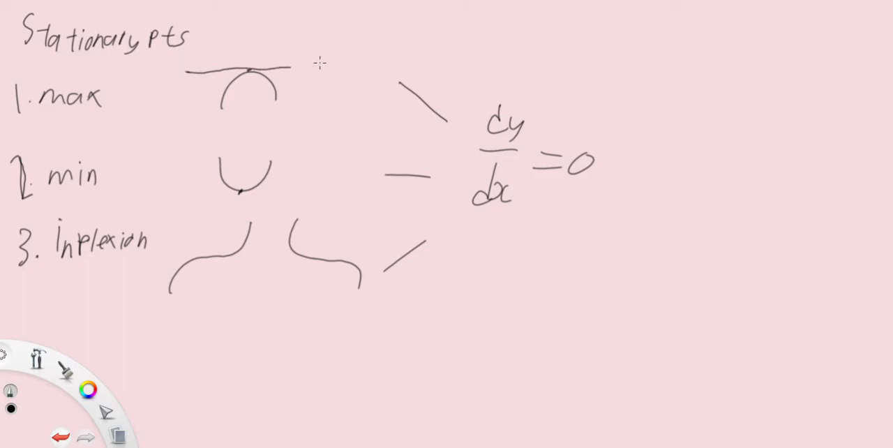
text(y=)
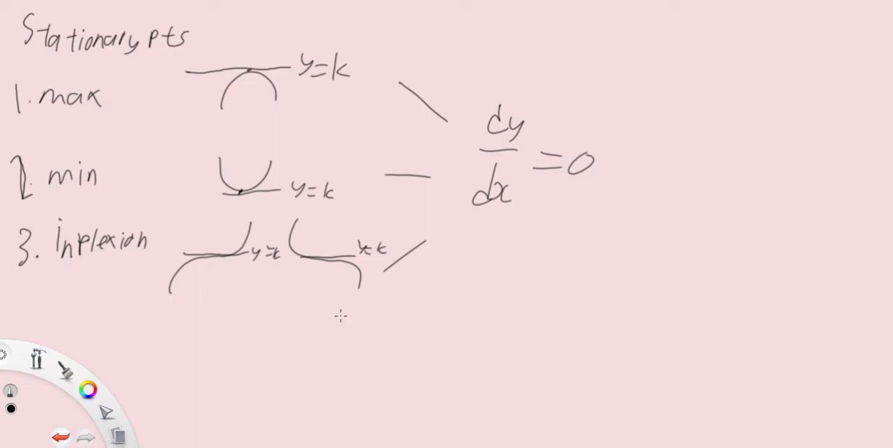
mouse_move(454, 216)
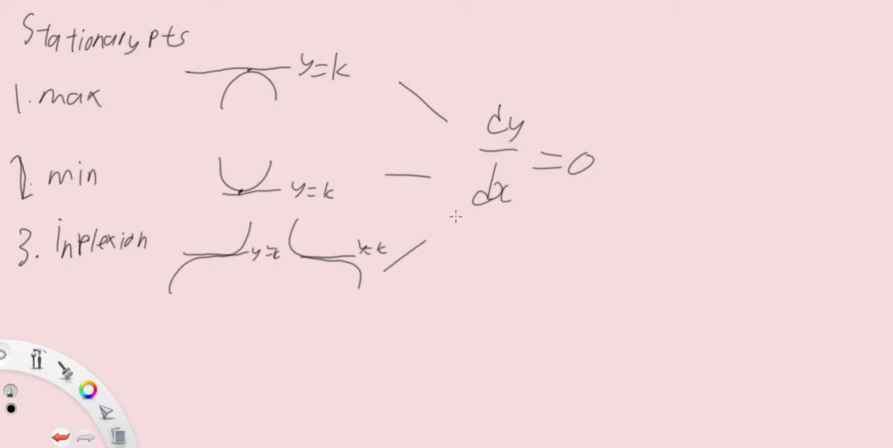
mouse_move(433, 236)
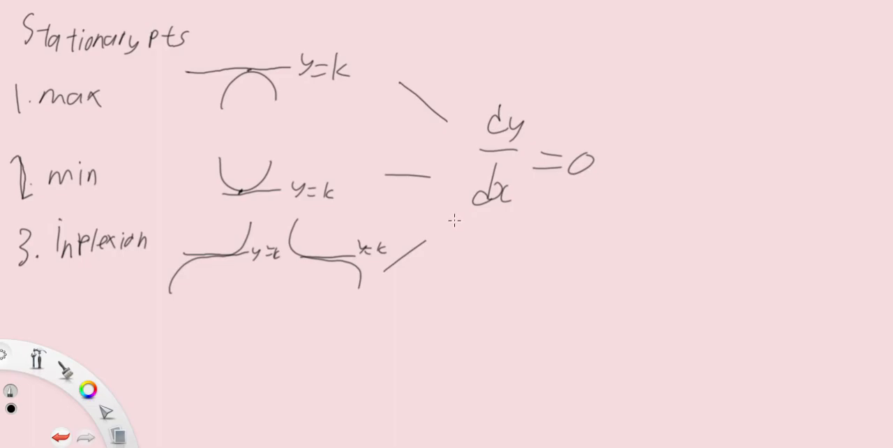
mouse_move(605, 176)
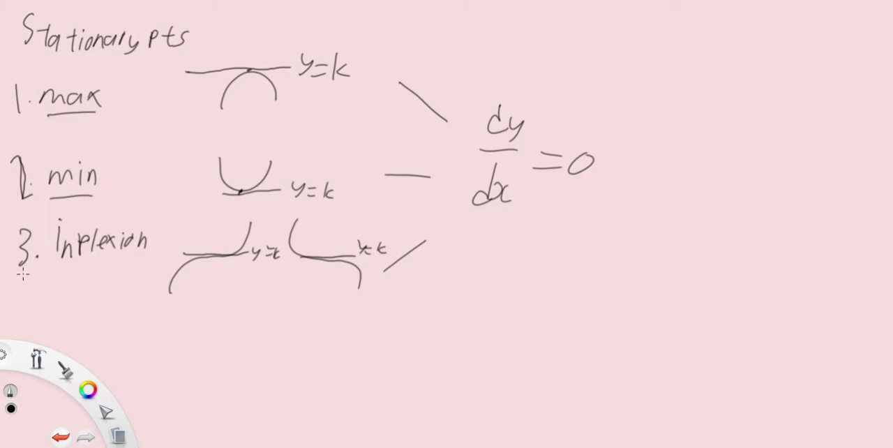
- Underline inflexion, write y = x³ − x² + 1 with dy/dx = 0, and draw a vertical divider
drag(16, 277, 136, 263)
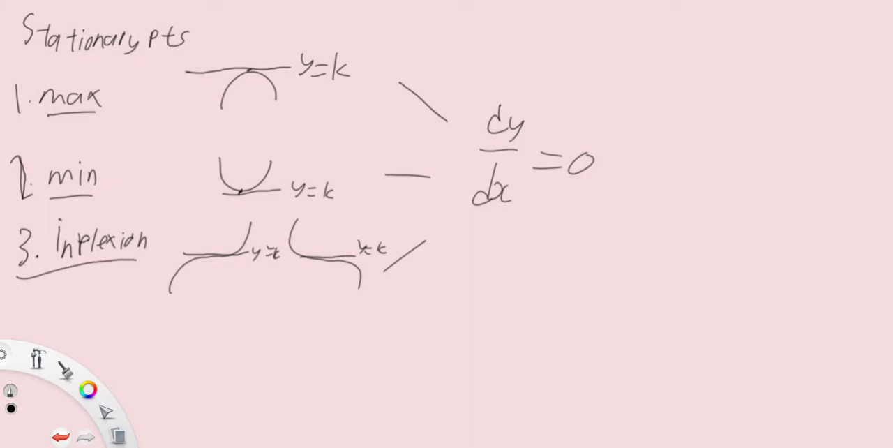
mouse_move(659, 46)
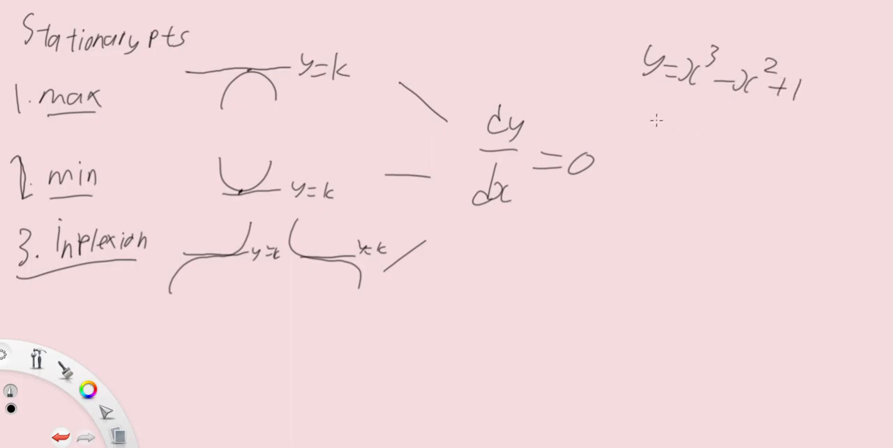
mouse_move(653, 118)
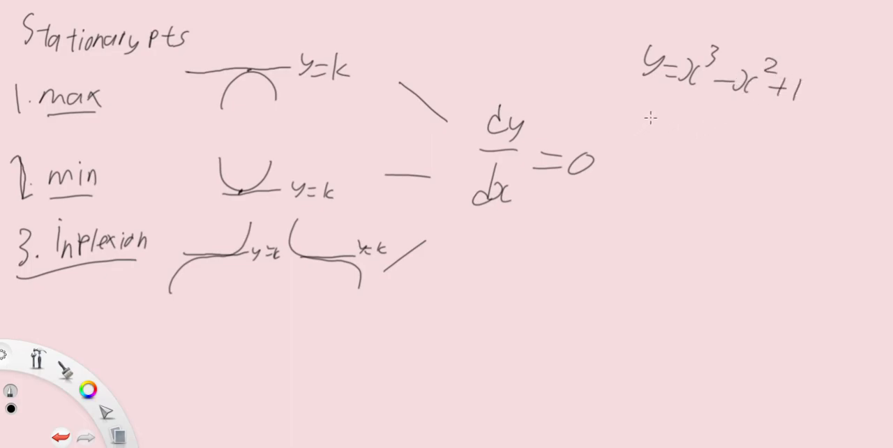
text(dy/dx = 0)
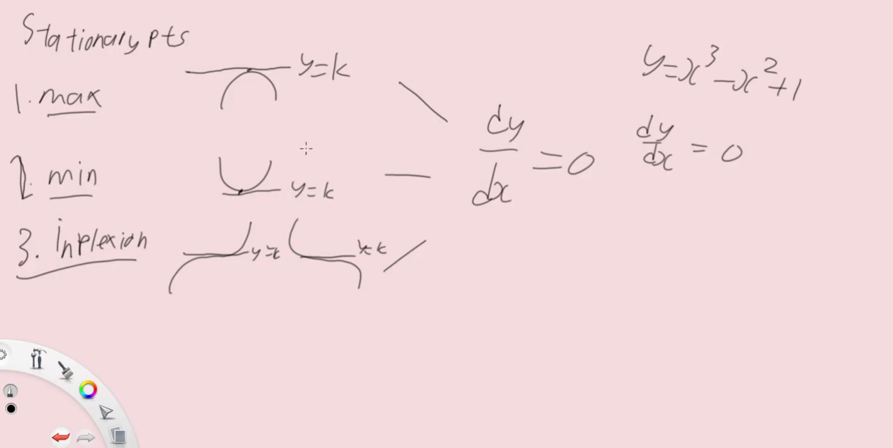
drag(606, 11, 581, 399)
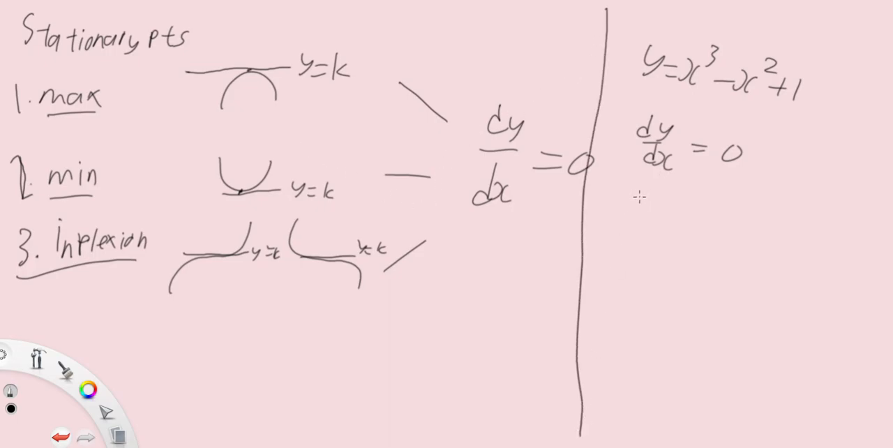
- Handwrite 3x² − 2x = 0, x(3x − 2) = 0, giving x = 0 or x = 2/3
text(3x²-2x=0)
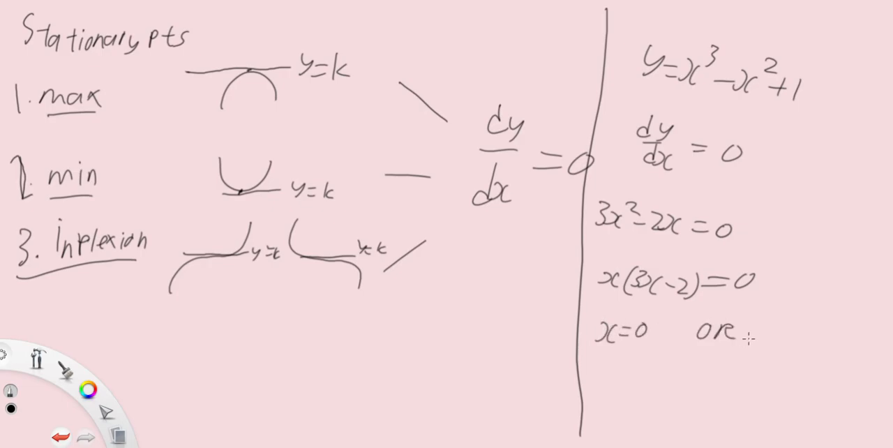
text(x=2/3)
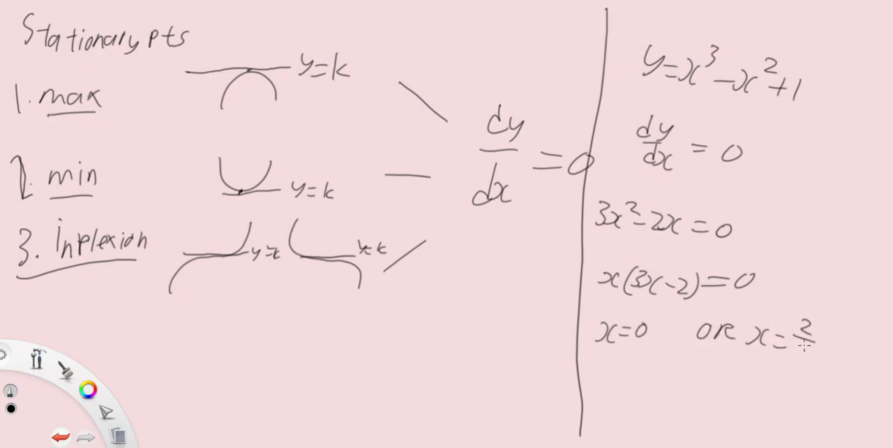